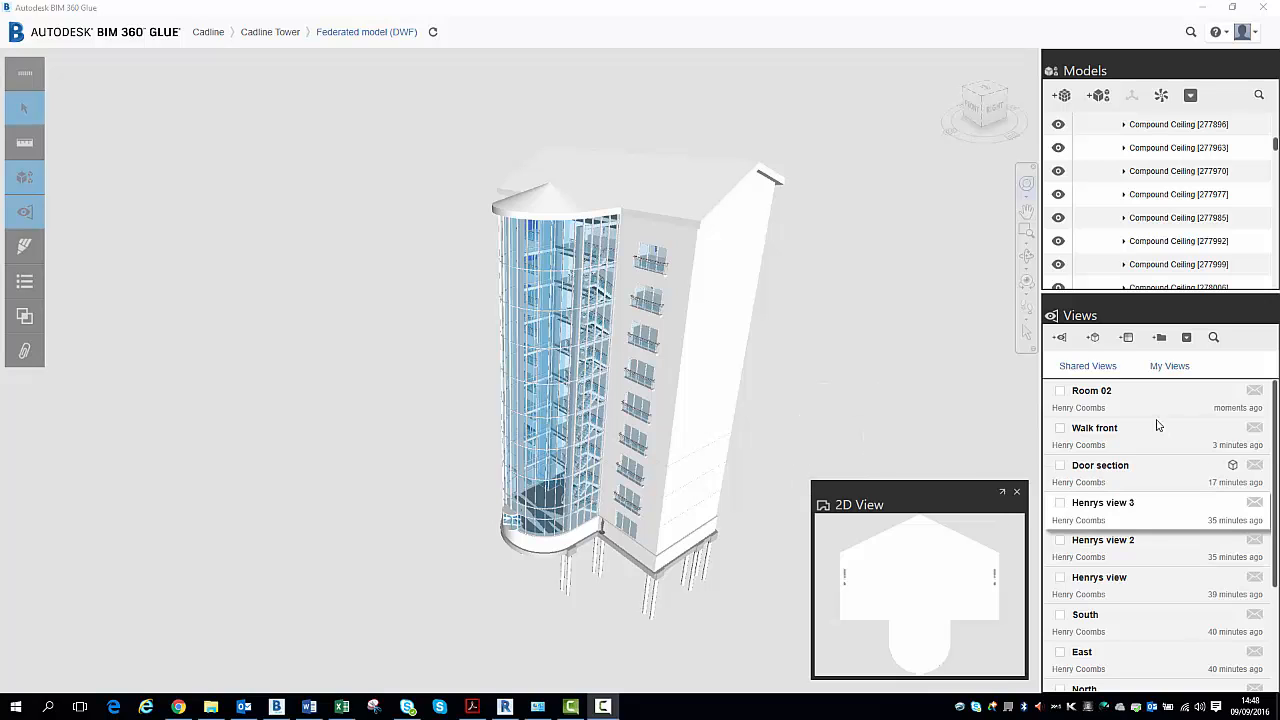
{"action": "mouse_move", "coordinate": [1131, 399]}
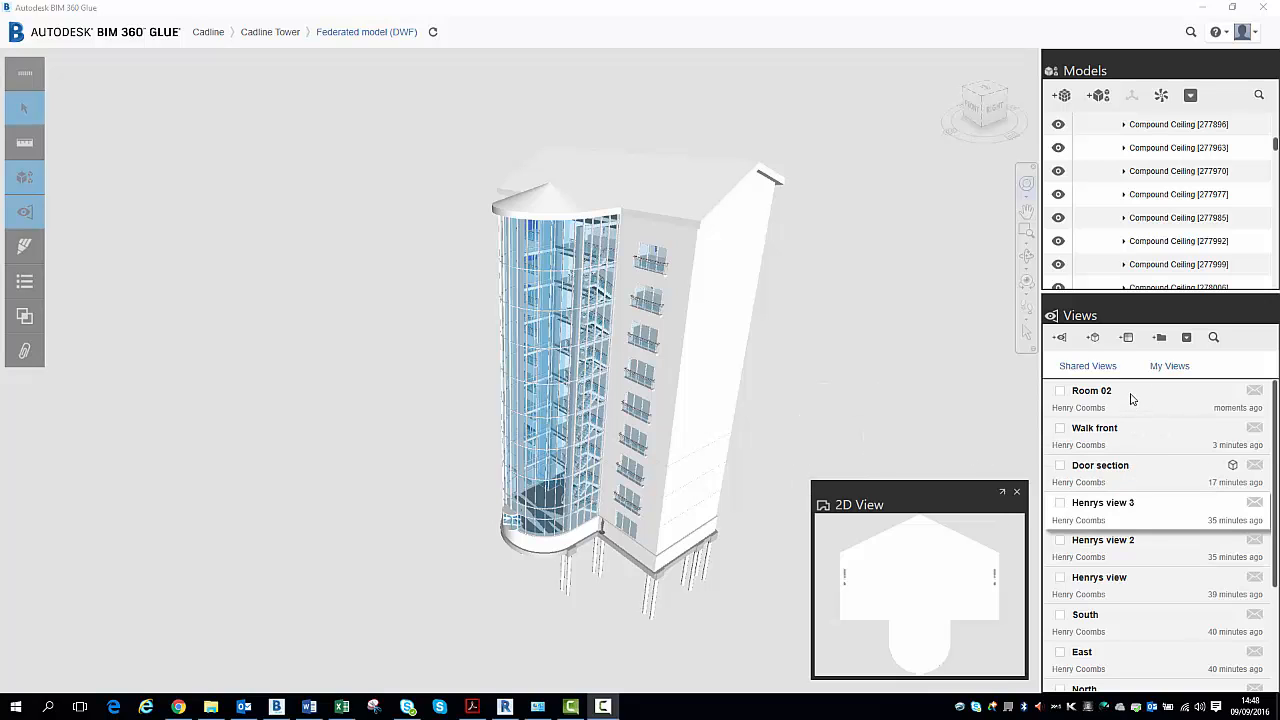
{"action": "mouse_move", "coordinate": [1130, 398]}
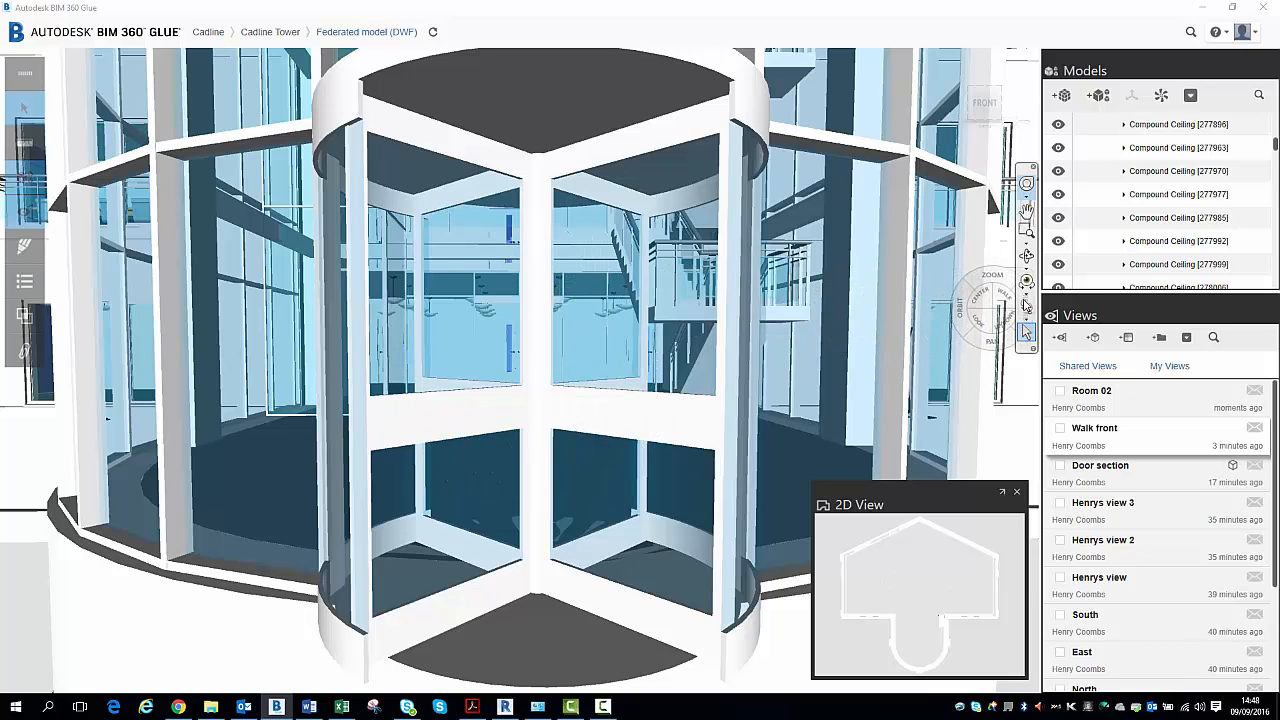
{"action": "mouse_move", "coordinate": [1027, 184]}
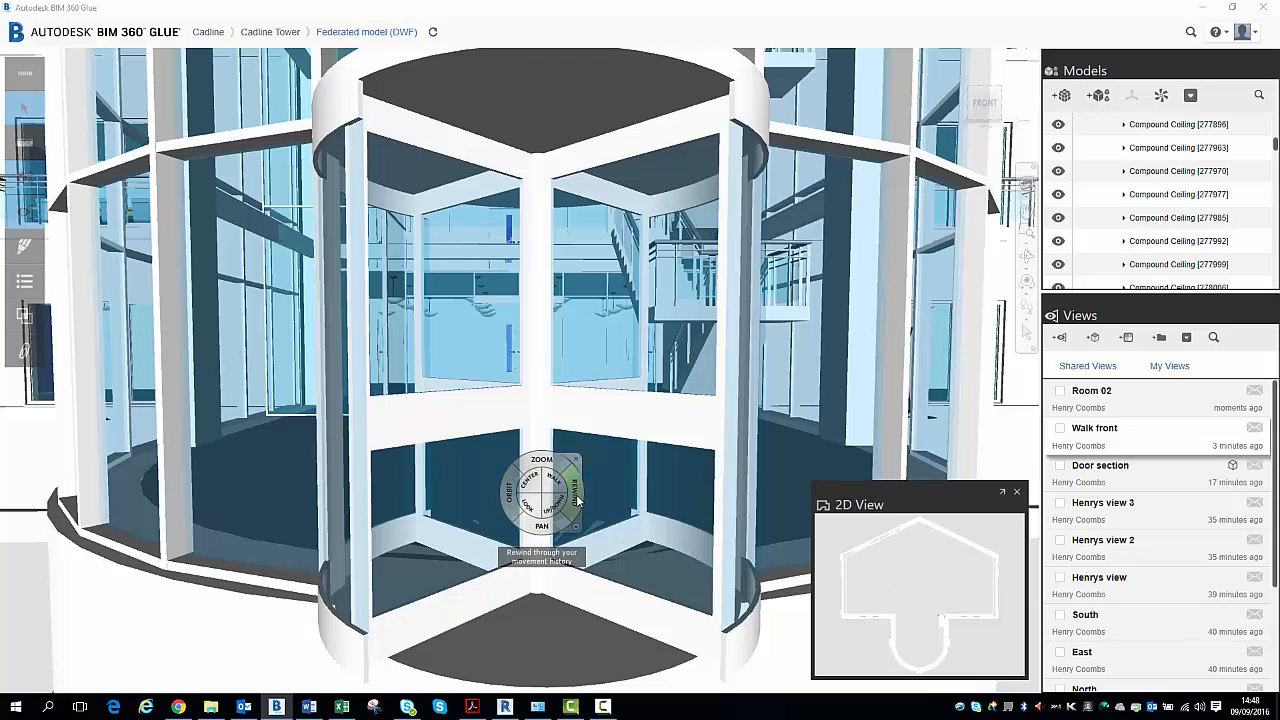
{"action": "mouse_move", "coordinate": [527, 505]}
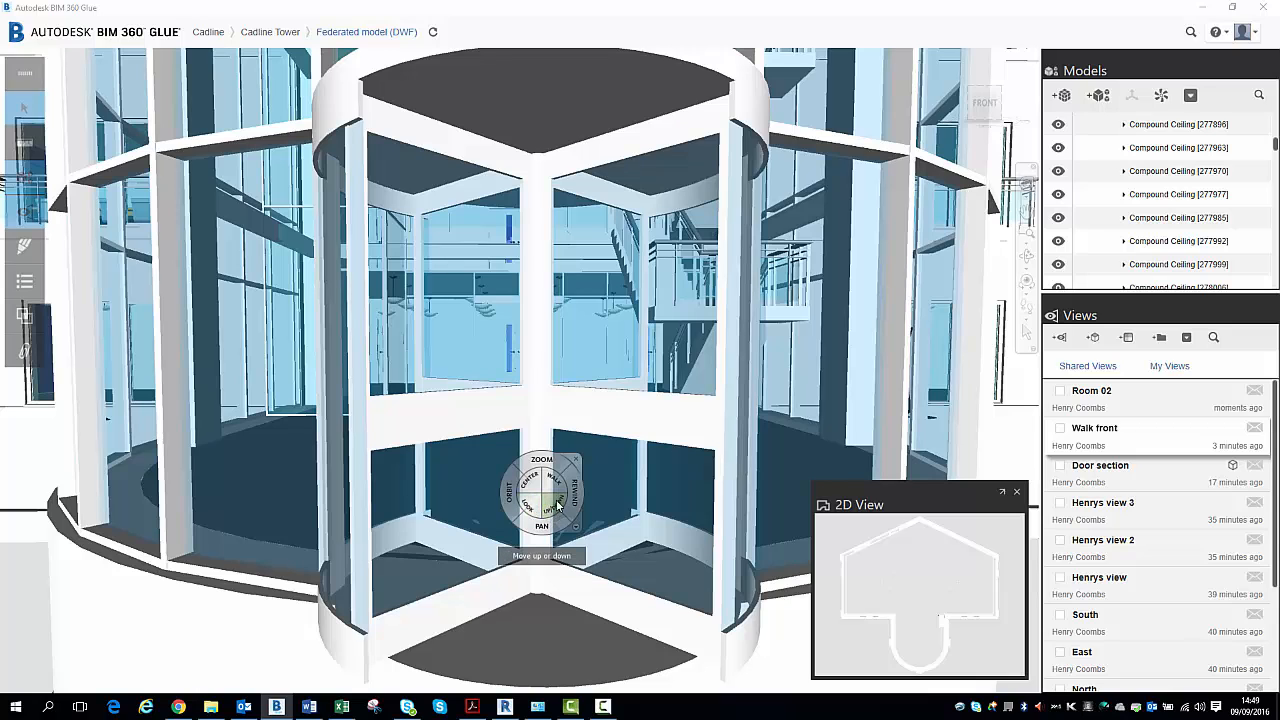
{"action": "mouse_move", "coordinate": [553, 480]}
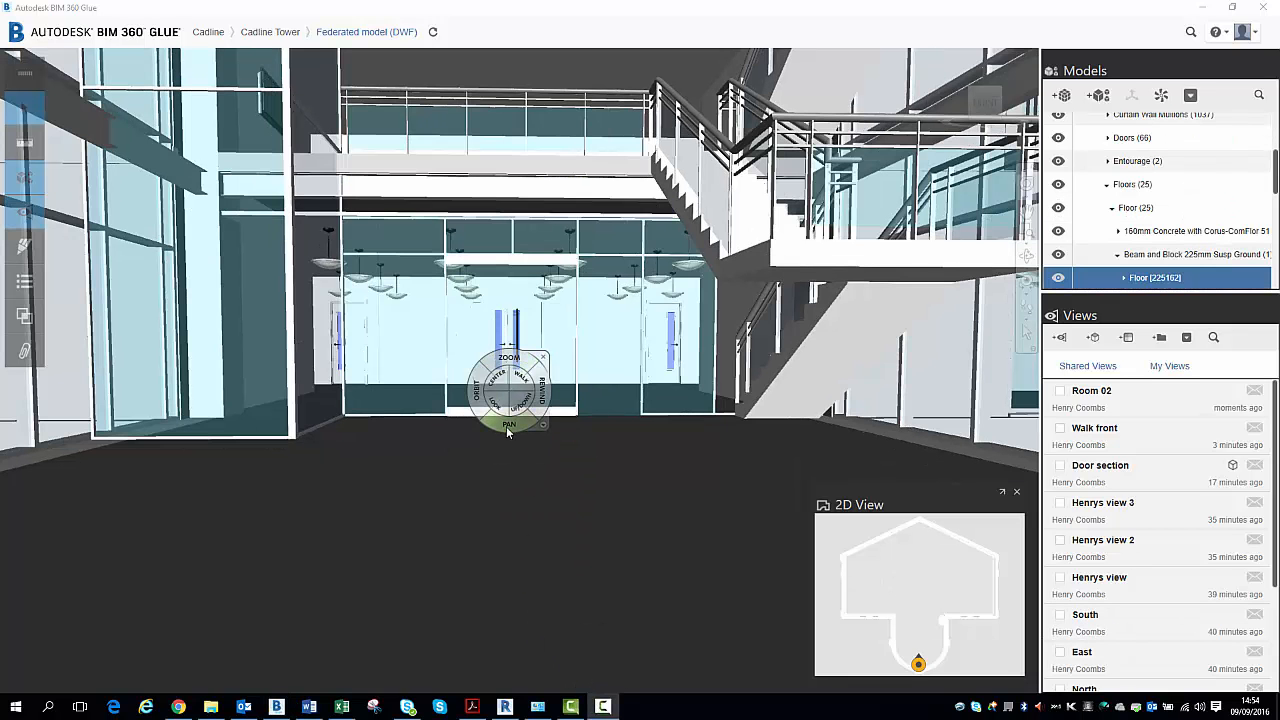
{"action": "mouse_move", "coordinate": [510, 428]}
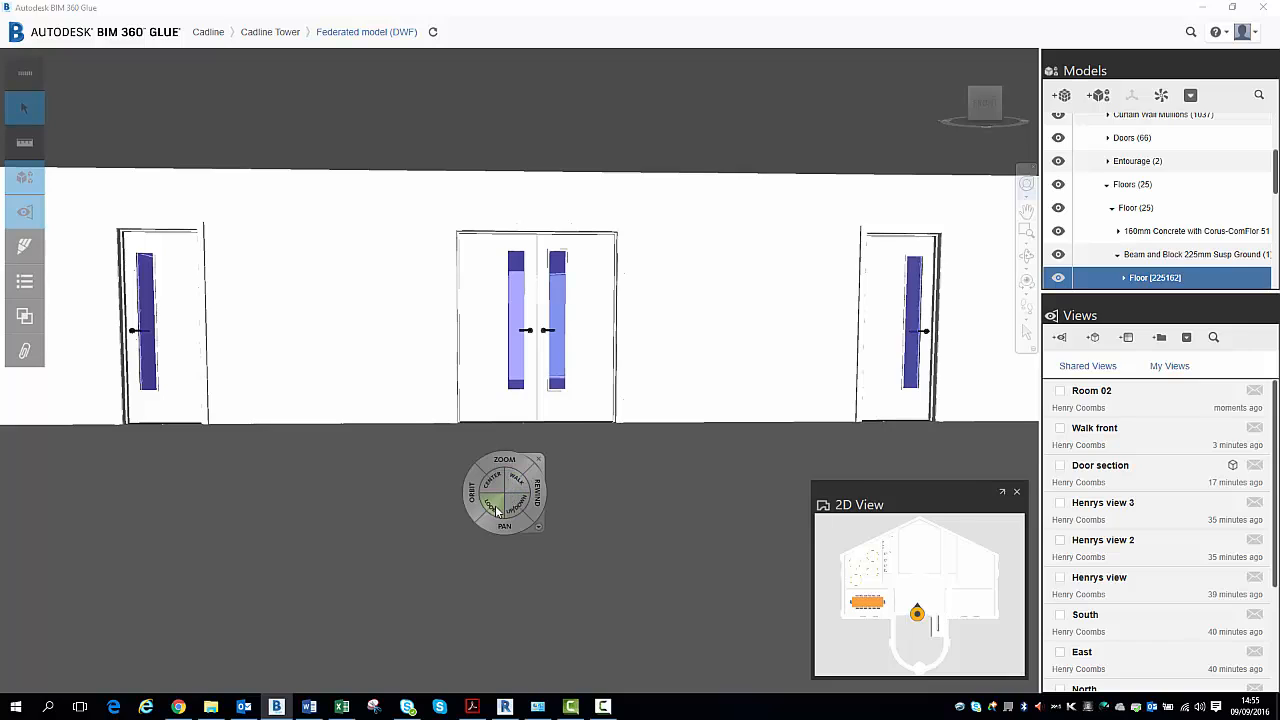
{"action": "mouse_move", "coordinate": [498, 468]}
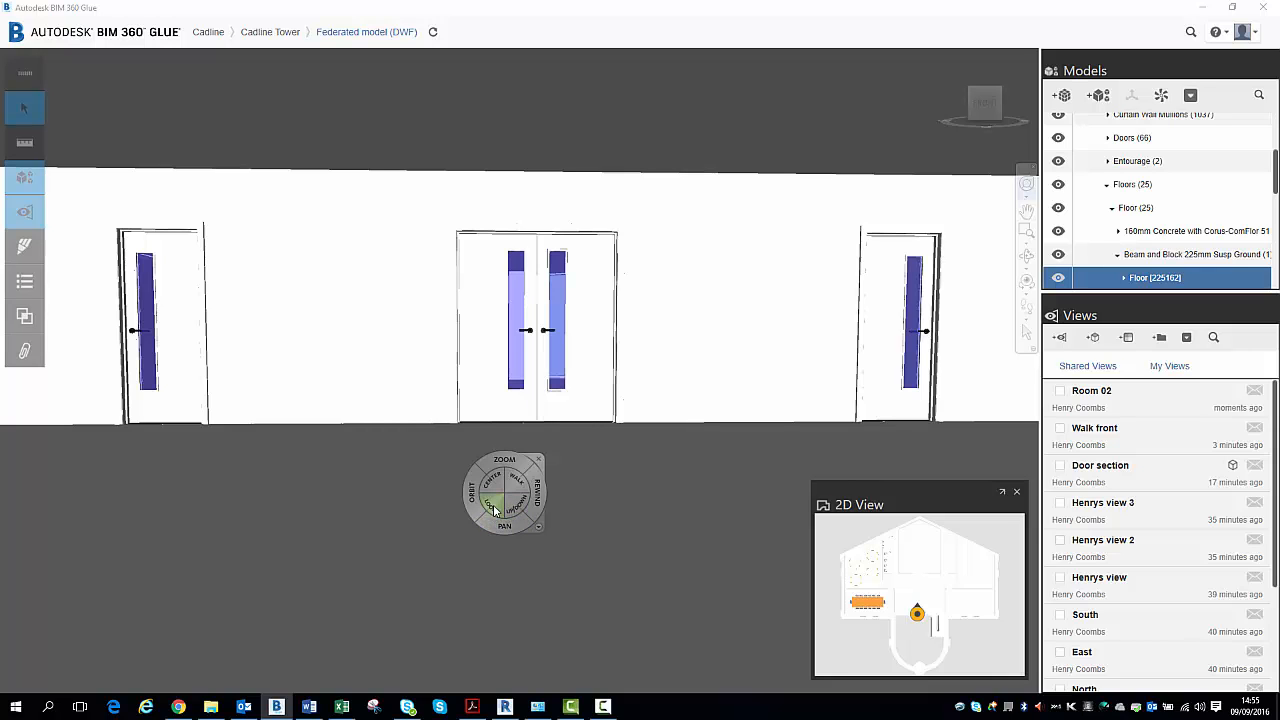
Walk through the entrance onto the ground floor toward the three-door wall.
{"action": "left_click", "coordinate": [490, 508]}
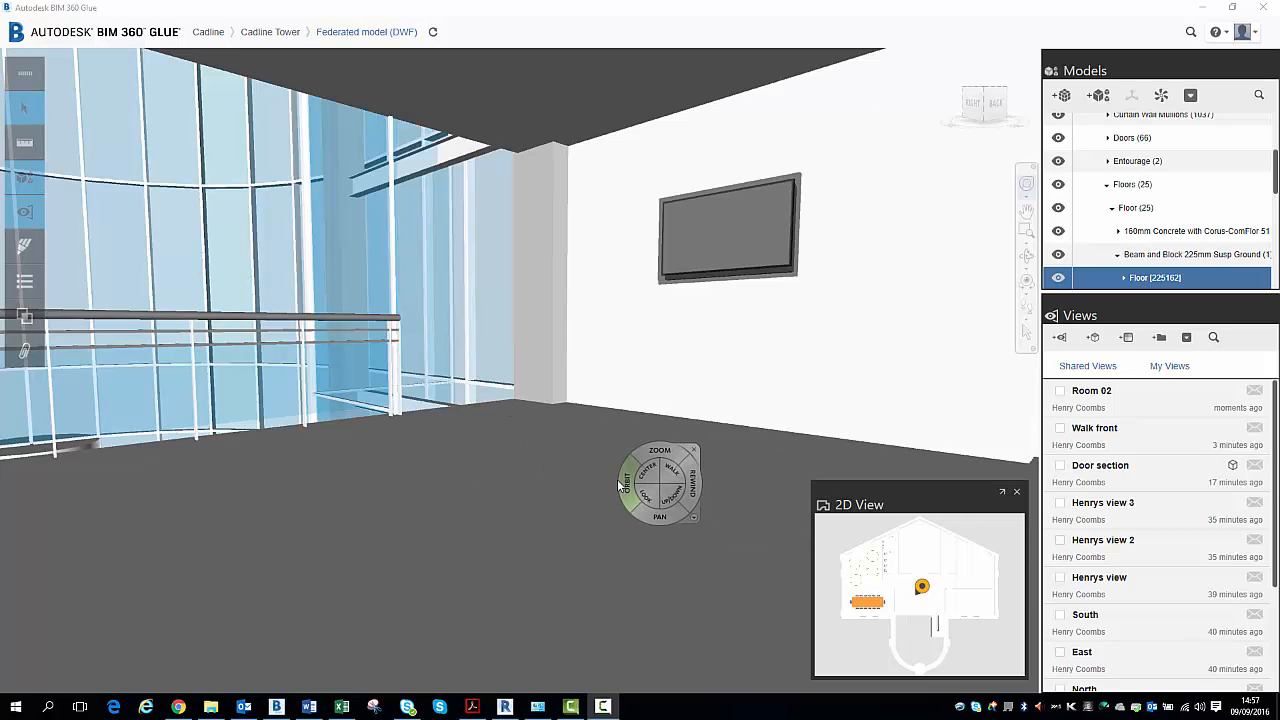
Drag to look around the upper landing toward the wall screen and glazed facade.
{"action": "left_click_drag", "start_coordinate": [660, 483], "coordinate": [585, 485]}
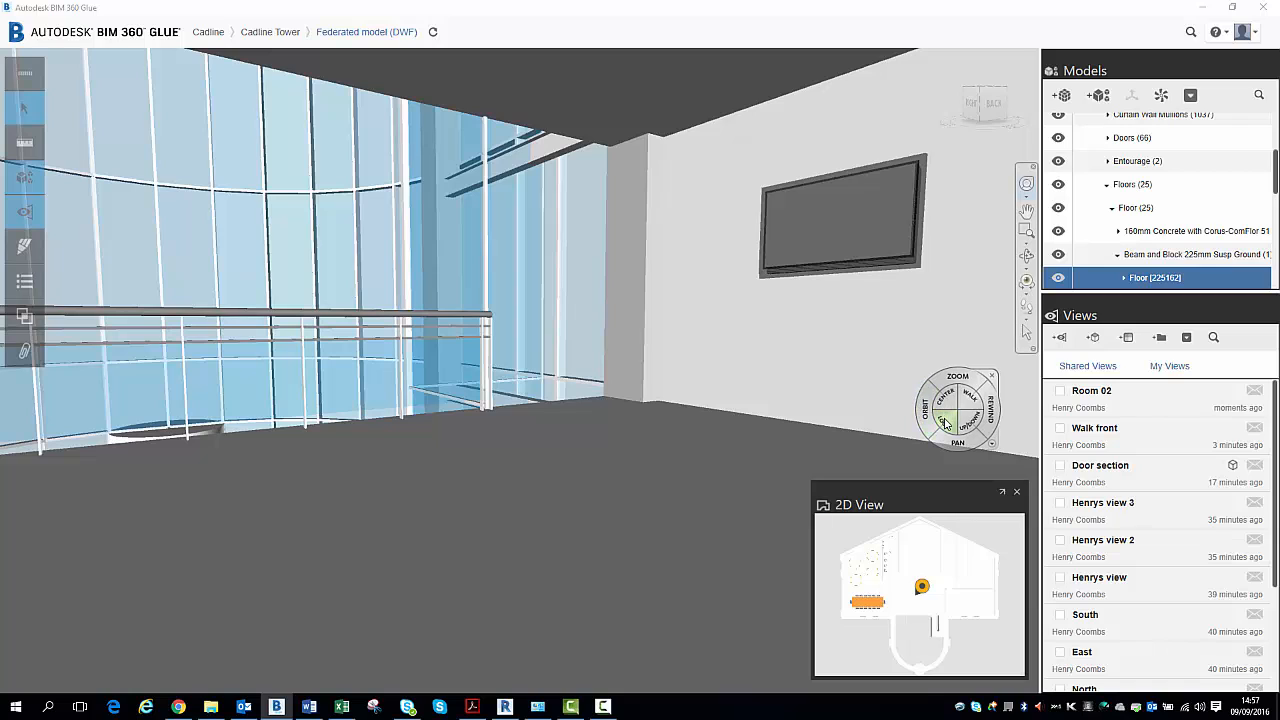
{"action": "mouse_move", "coordinate": [942, 425]}
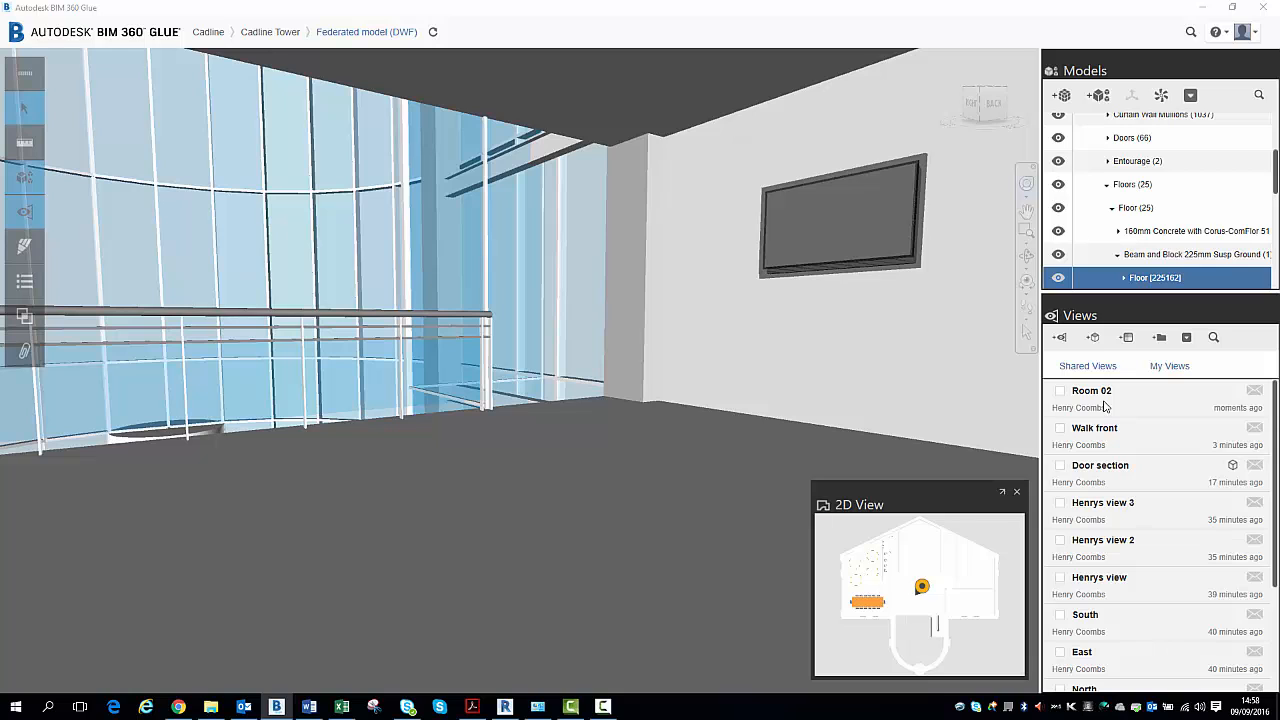
Switch to the saved Room 02 view with ducts and pendant lights.
{"action": "left_click", "coordinate": [1092, 390]}
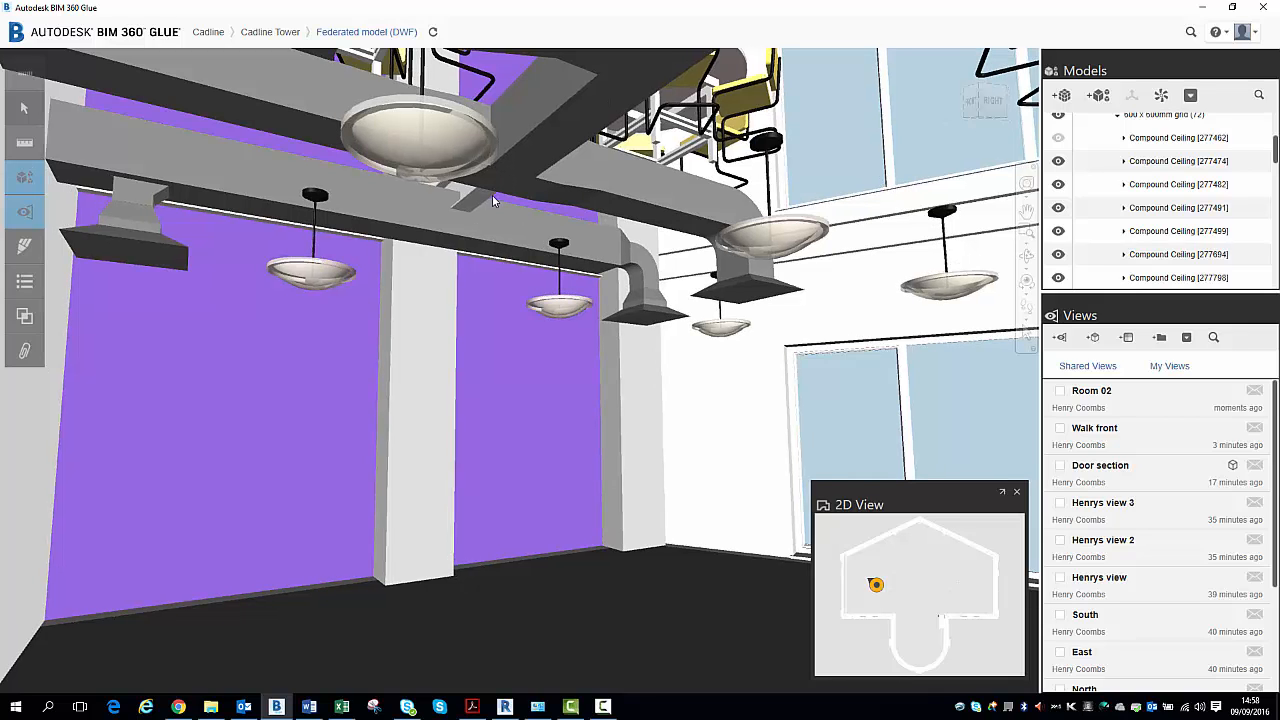
{"action": "mouse_move", "coordinate": [627, 203]}
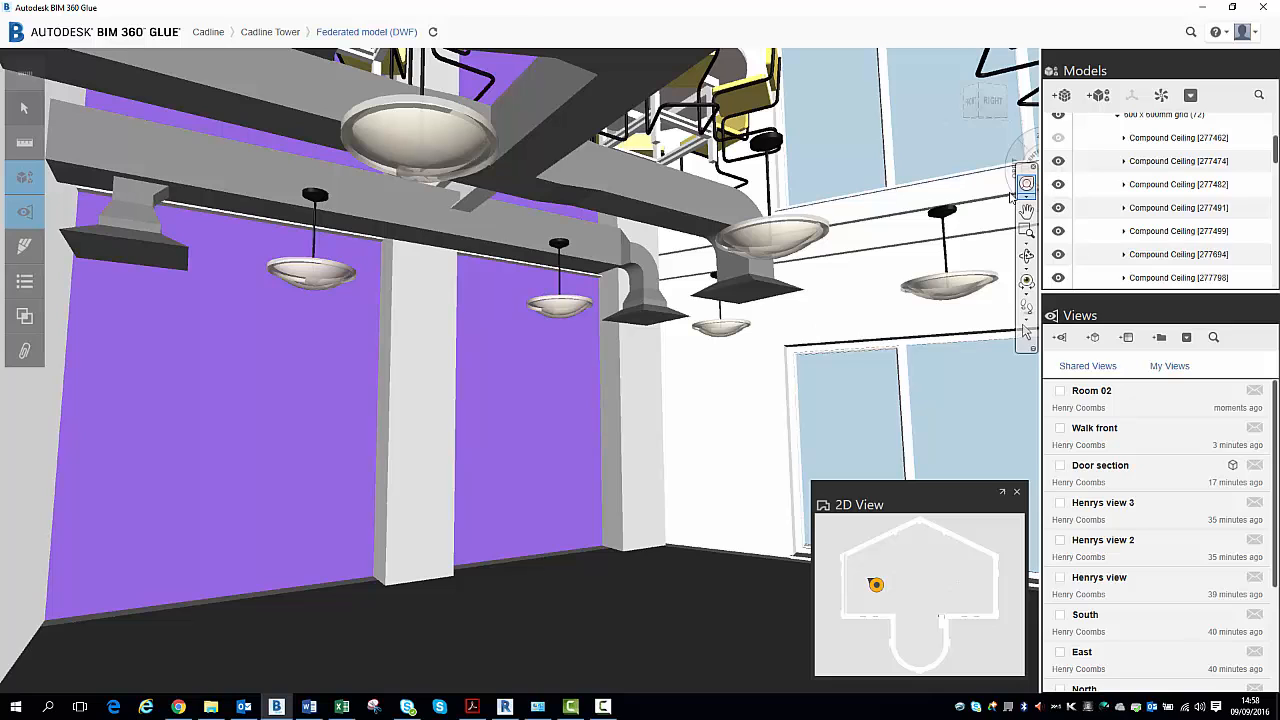
Bring up the navigation wheel over the Room 02 ductwork view.
{"action": "left_click", "coordinate": [1026, 183]}
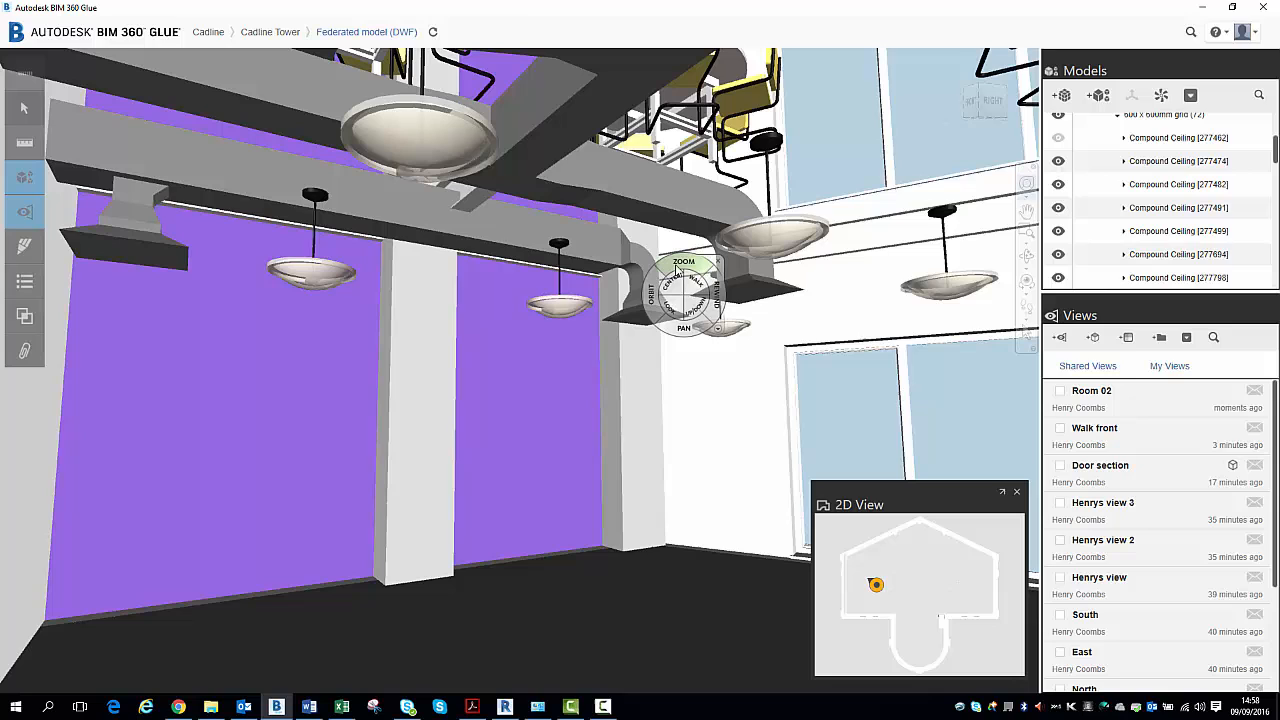
{"action": "mouse_move", "coordinate": [684, 262]}
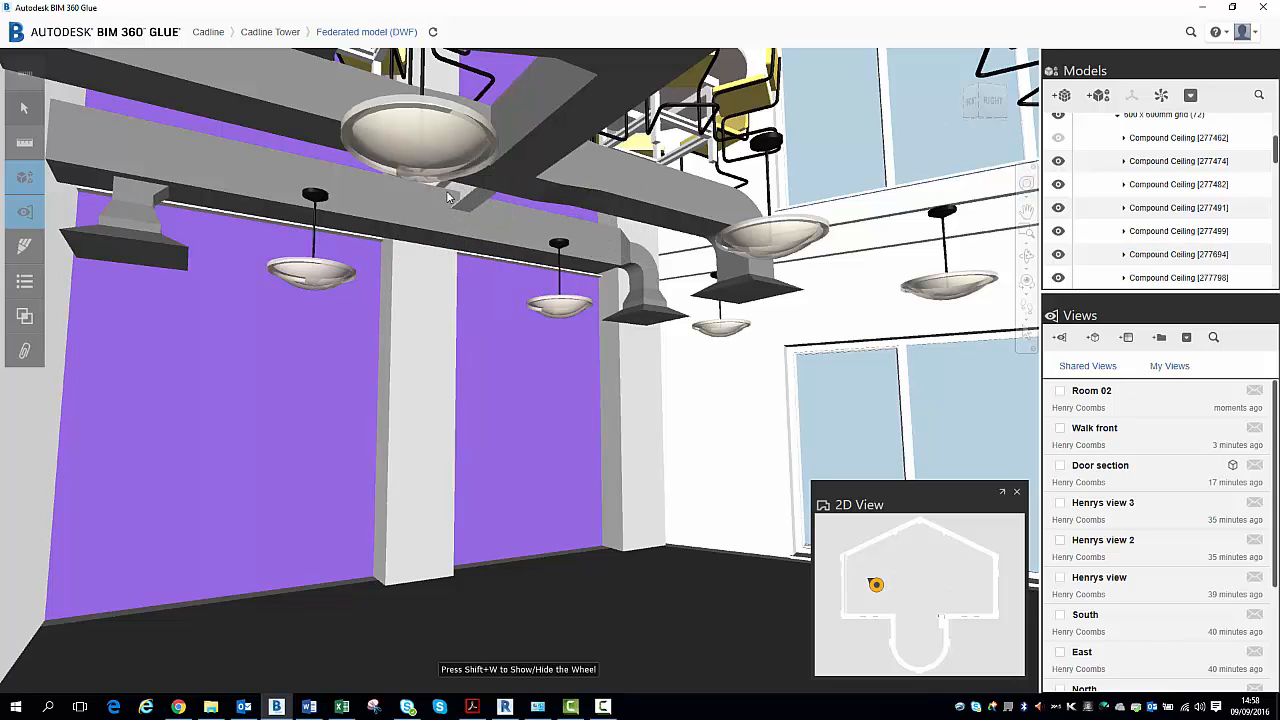
{"action": "mouse_move", "coordinate": [465, 200]}
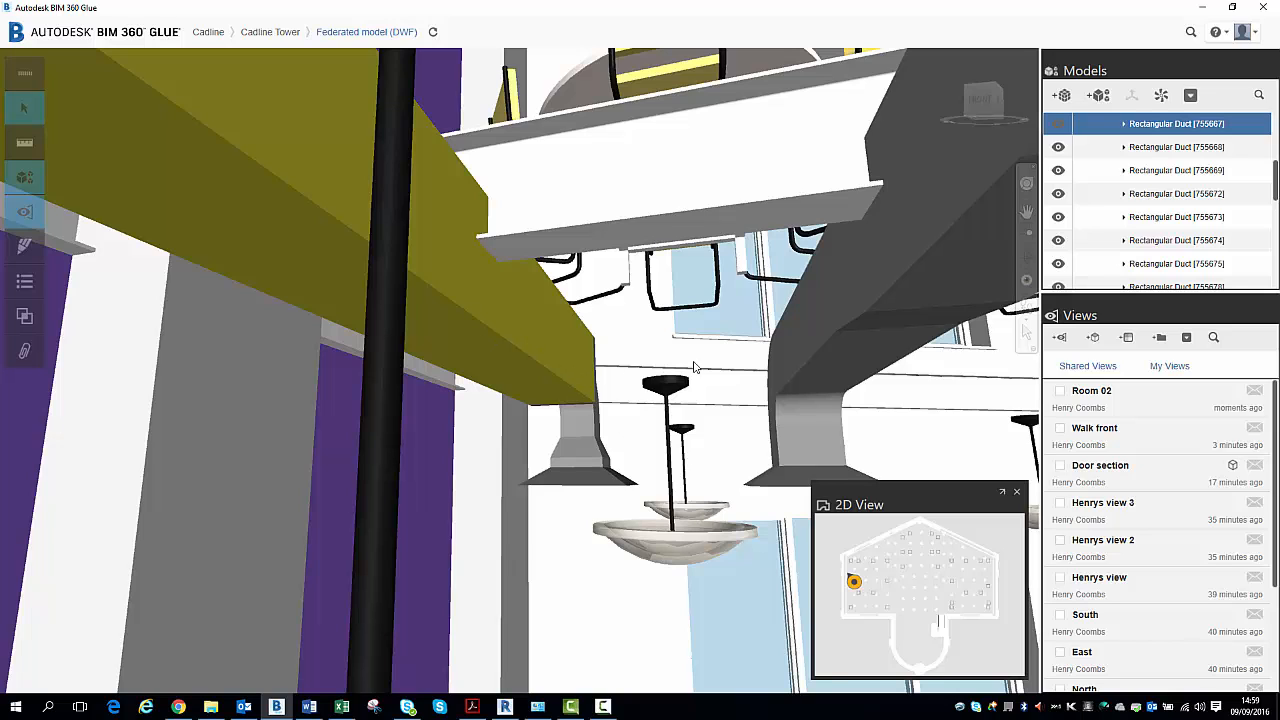
{"action": "mouse_move", "coordinate": [1060, 337]}
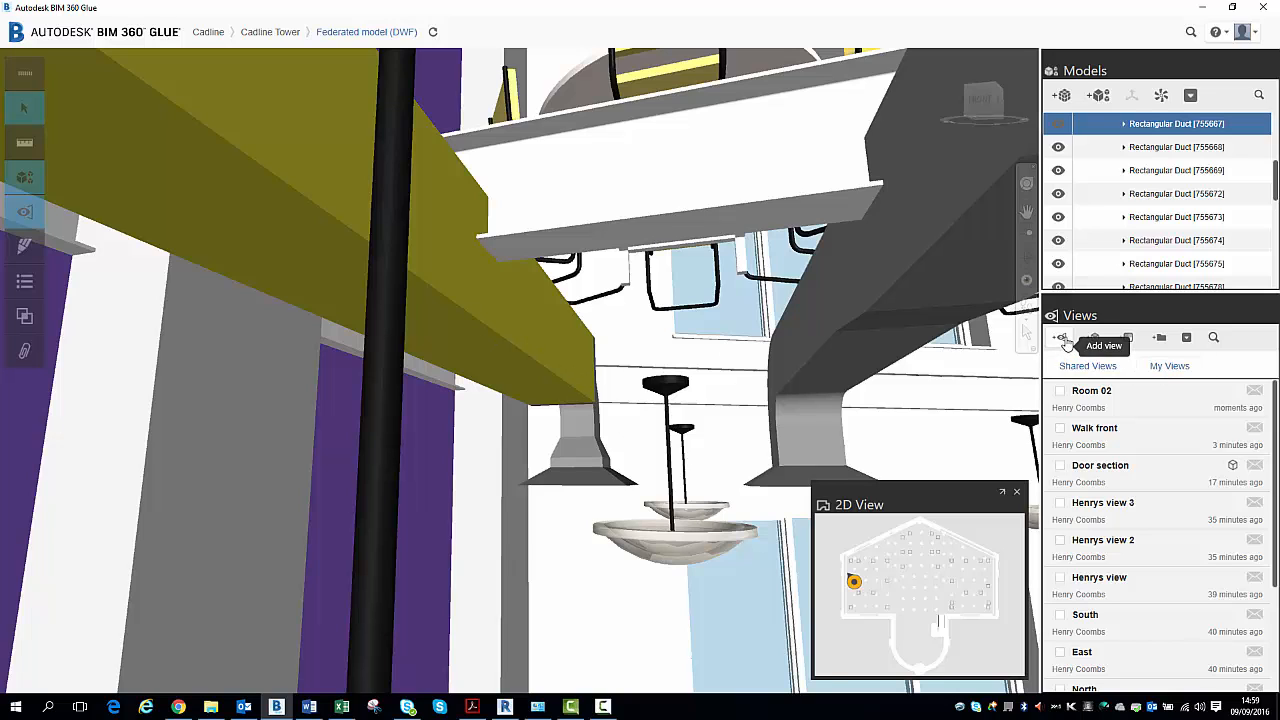